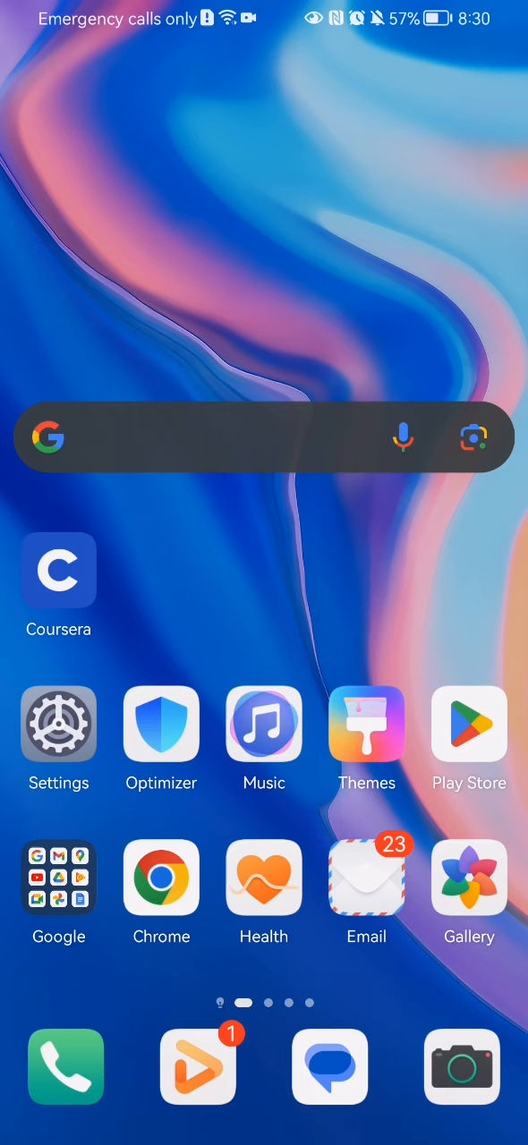
# - Launch the Coursera app from the home screen
pyautogui.click(57, 569)
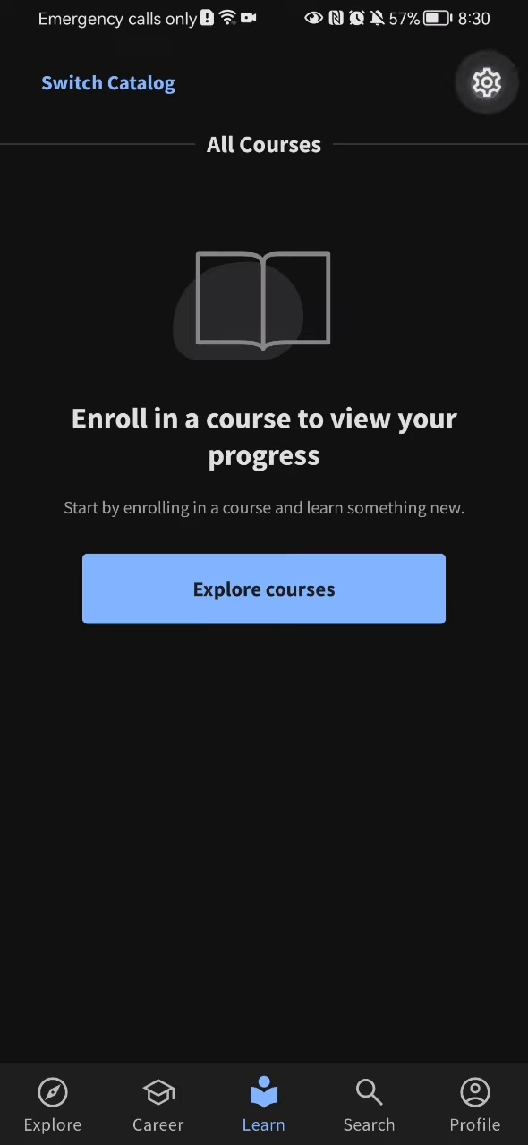
# - Go to Settings via the gear icon and bring the Push Notifications section into view
pyautogui.click(487, 82)
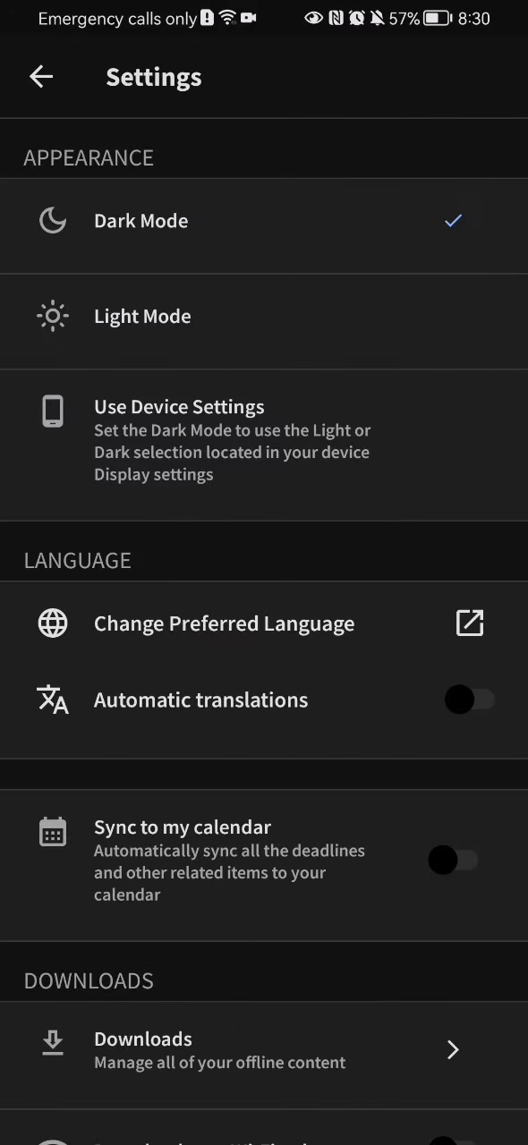
pyautogui.scroll(-3)
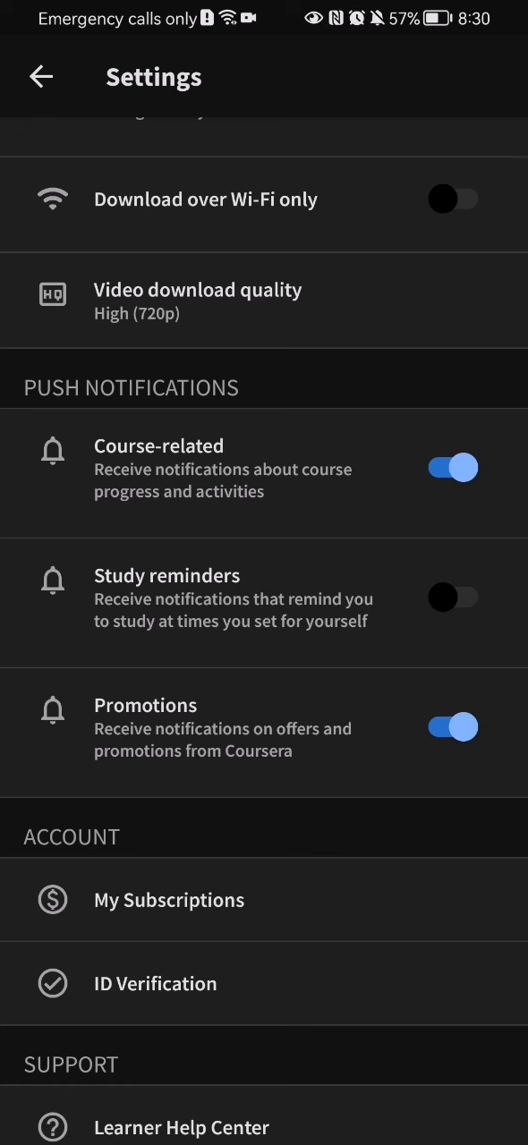
# - Turn Course-related notifications off and Study reminders on, leaving Promotions enabled
pyautogui.click(455, 597)
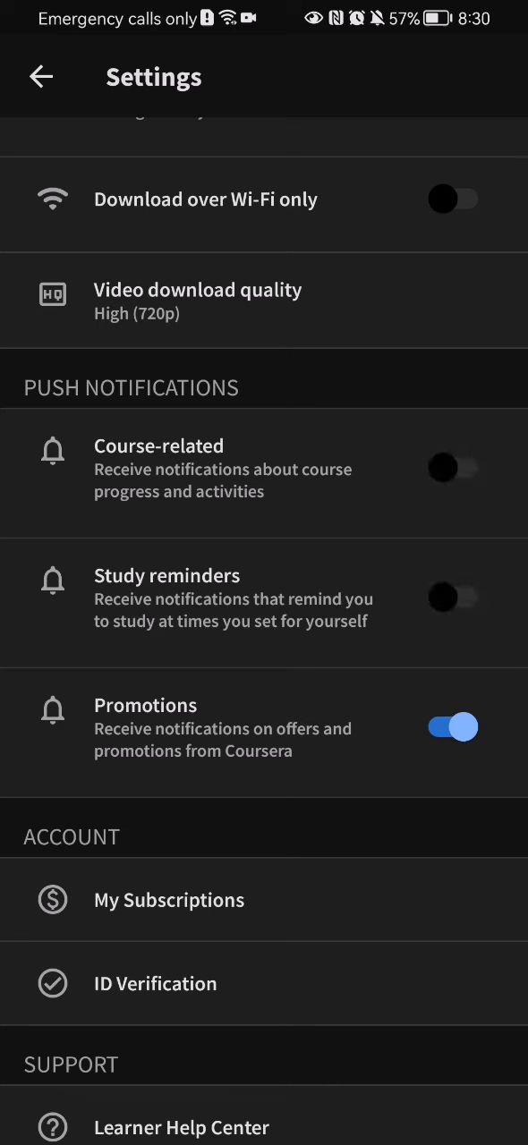
pyautogui.click(453, 598)
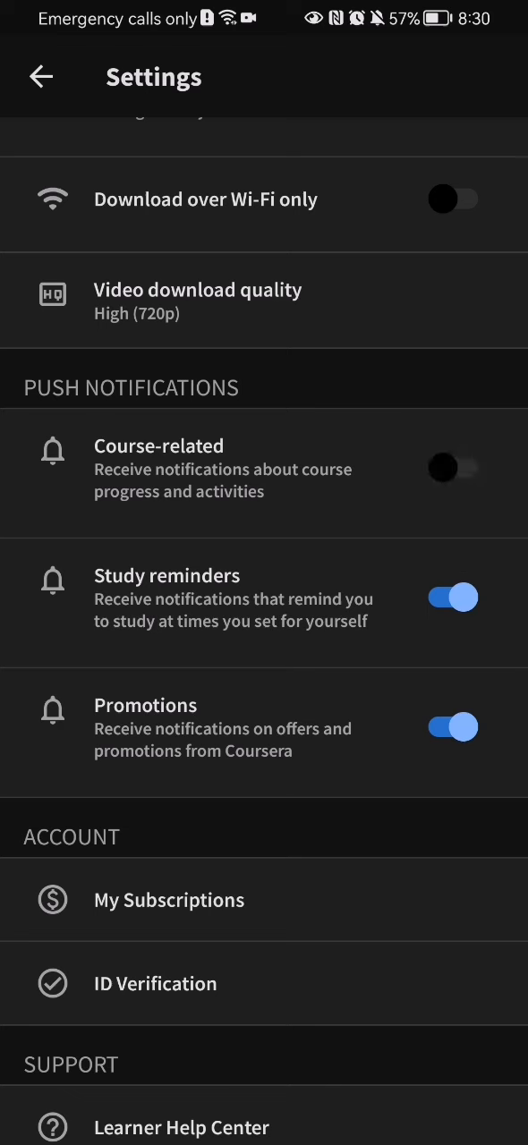